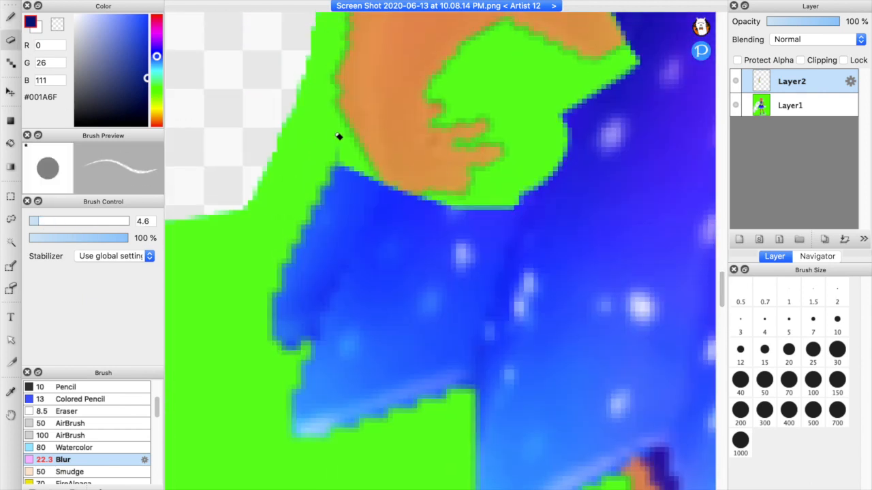
Soften the dress edge where it meets the skin with the Blur brush.
drag(341, 143, 433, 93)
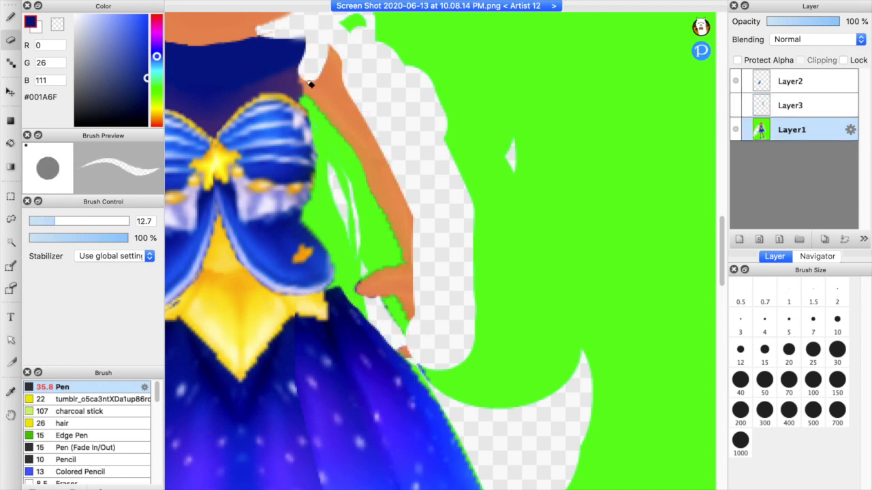
Erase the green background strip beside the avatar's legs below the skirt.
drag(307, 82, 370, 285)
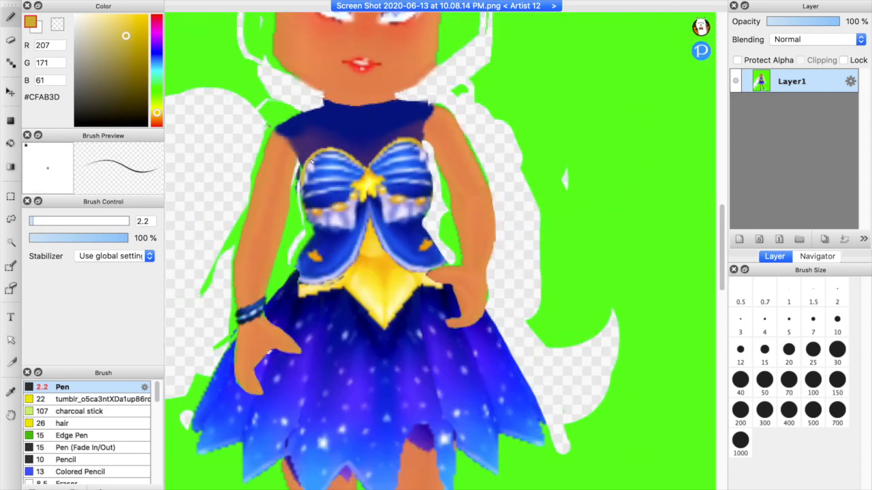
scroll(down, 3)
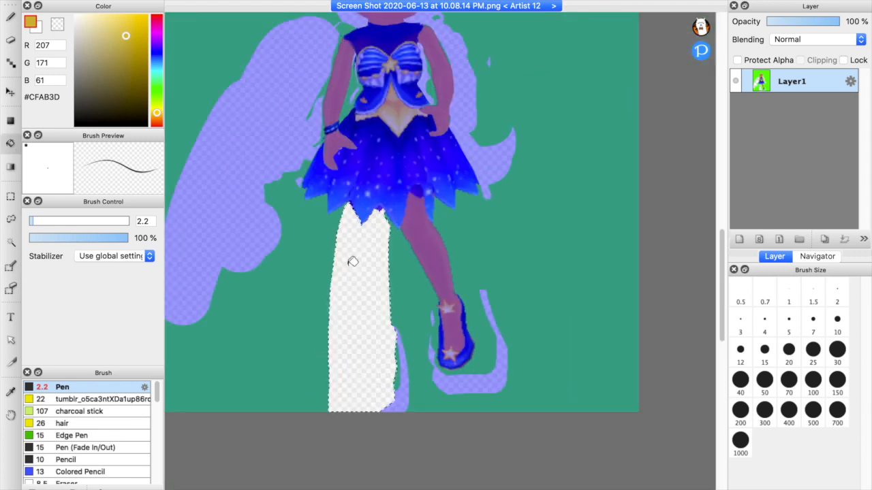
Paint skin-toned legs below the skirt down to the star shoes.
click(739, 240)
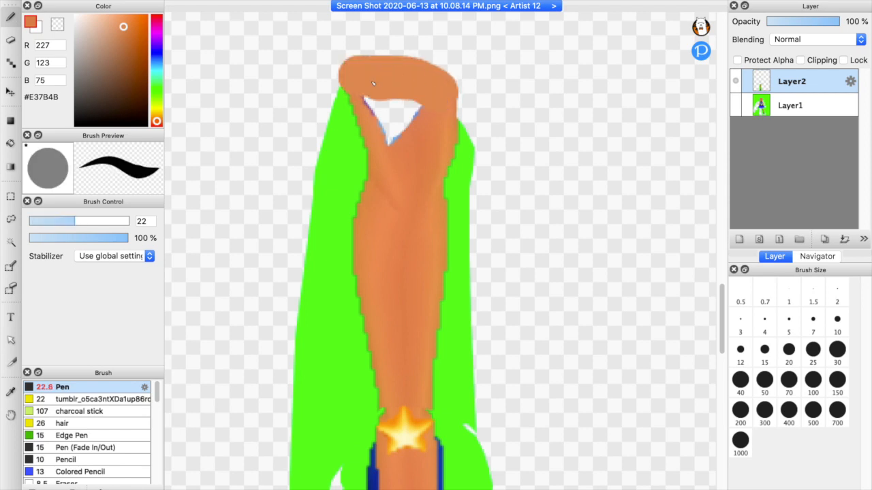
click(63, 441)
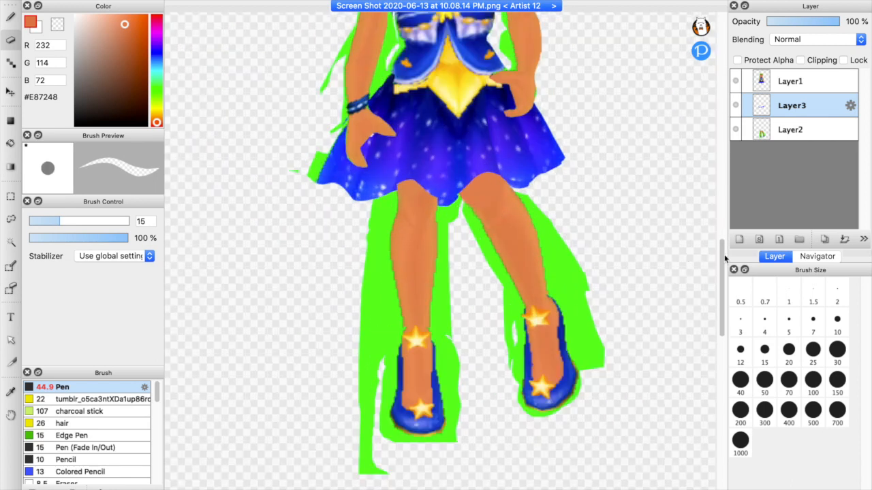
Paint skin tone over the original hair to leave a bare head outline.
click(814, 39)
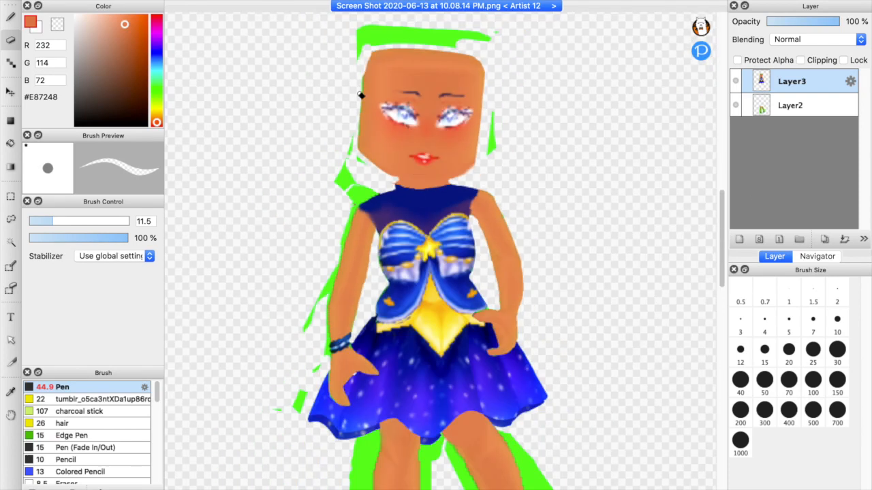
Select the leftover green strips around the legs for removal.
drag(361, 95, 316, 379)
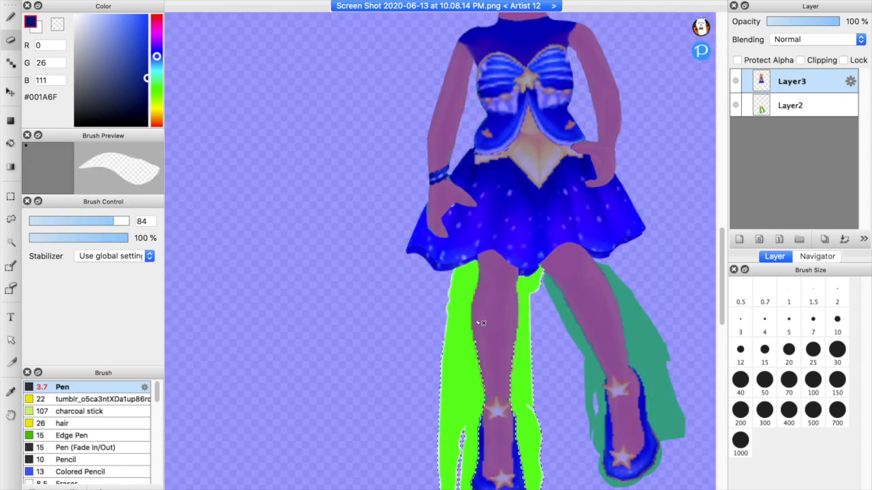
click(791, 105)
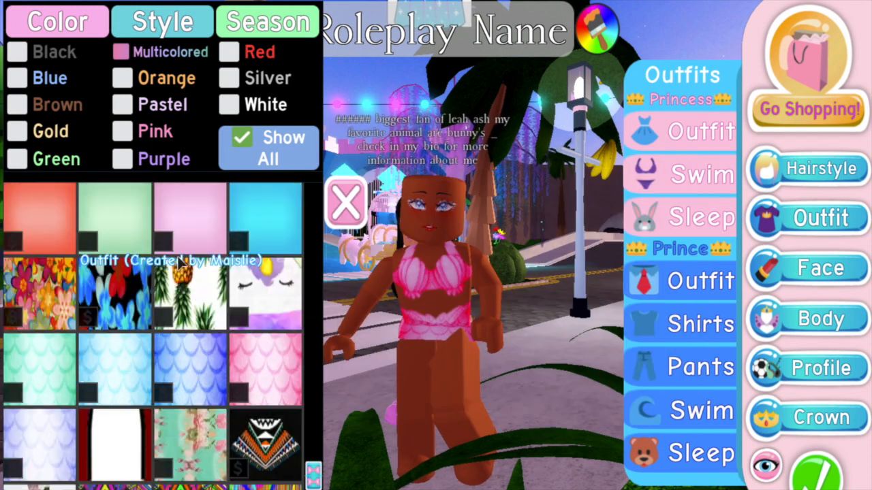
Set the avatar's skin tone to green and choose the backdrop screen colour.
click(808, 318)
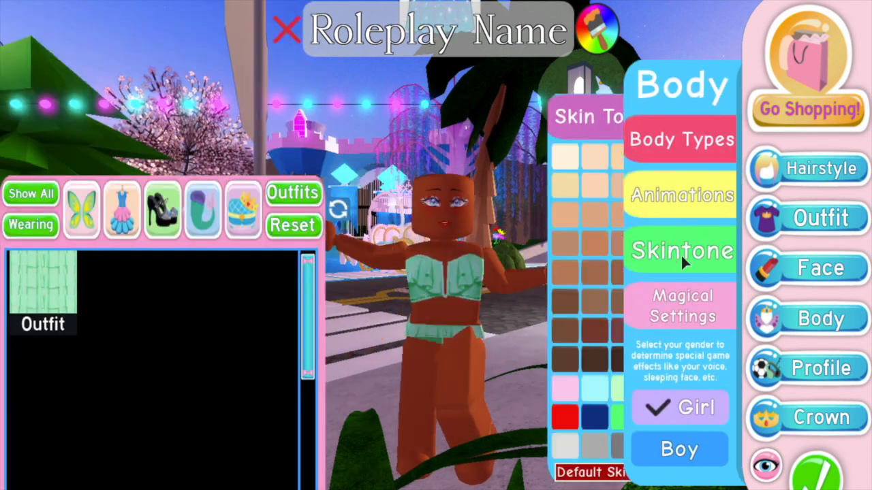
click(820, 267)
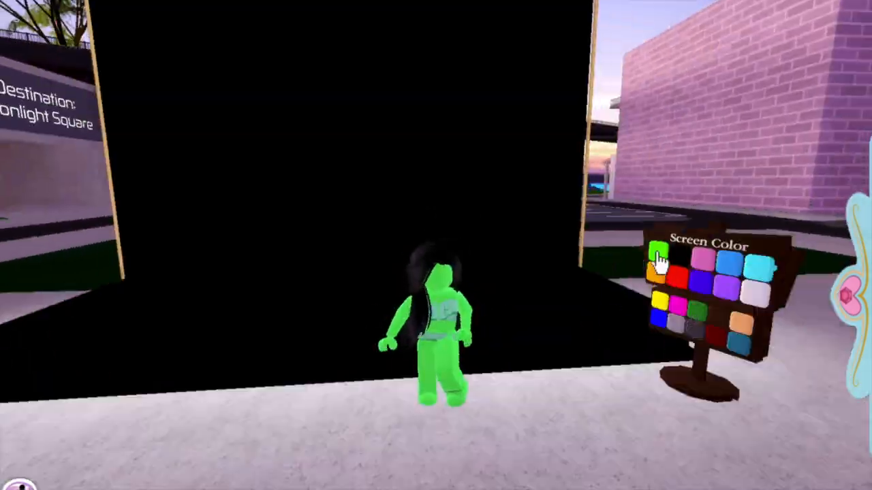
click(656, 252)
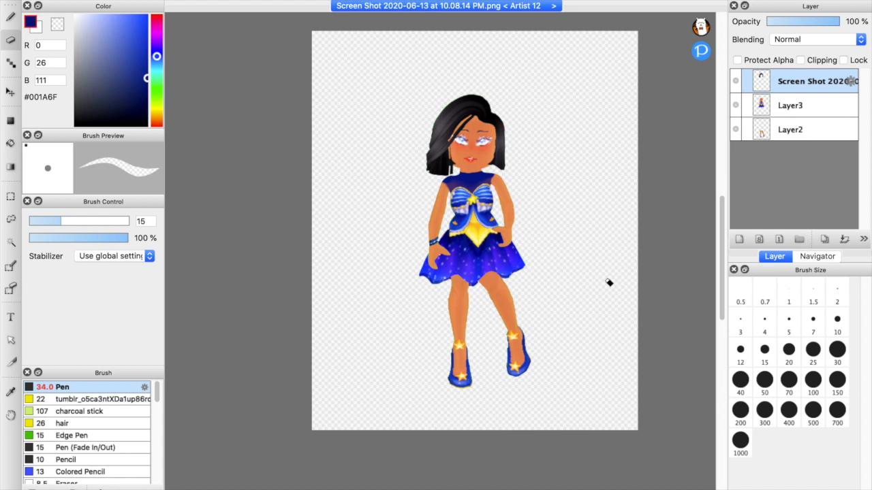
mouse_move(590, 349)
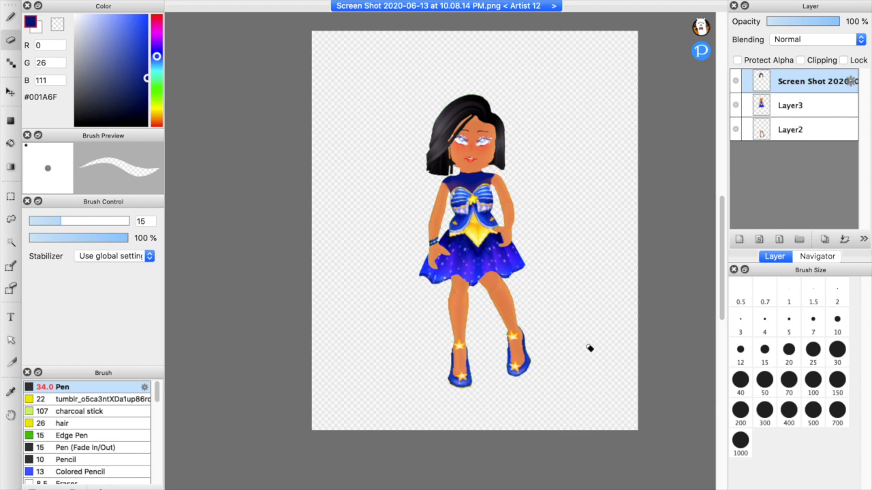
mouse_move(657, 373)
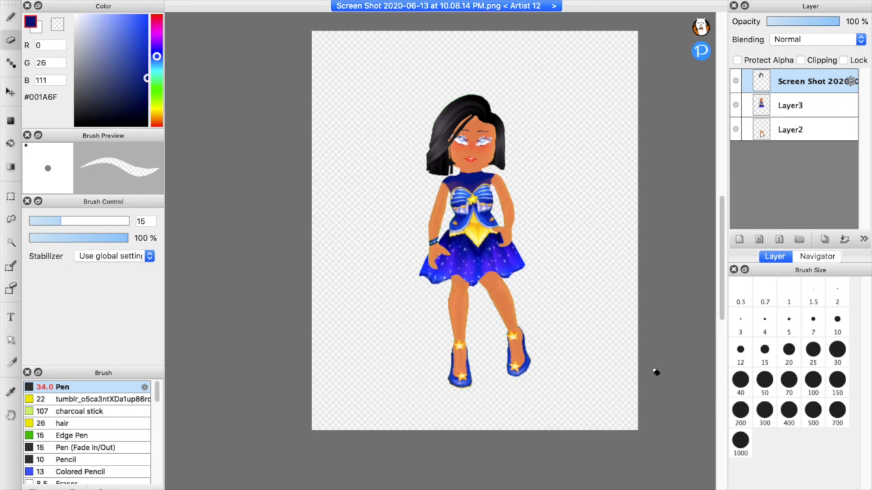
mouse_move(578, 328)
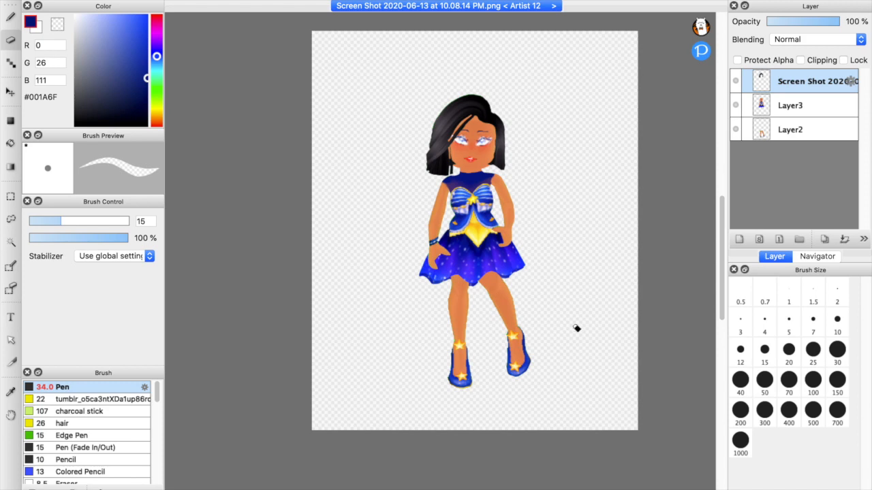